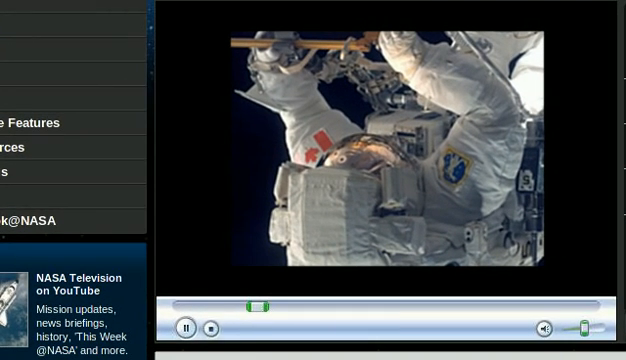
{"action": "mouse_move", "coordinate": [412, 316]}
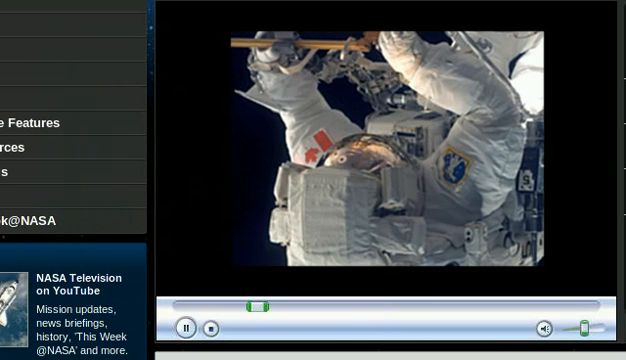
{"action": "mouse_move", "coordinate": [328, 174]}
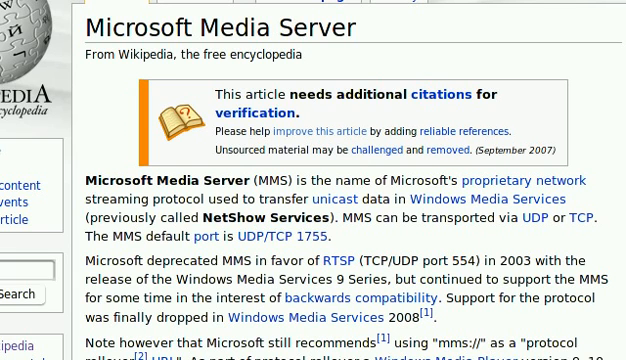
{"action": "mouse_move", "coordinate": [608, 56]}
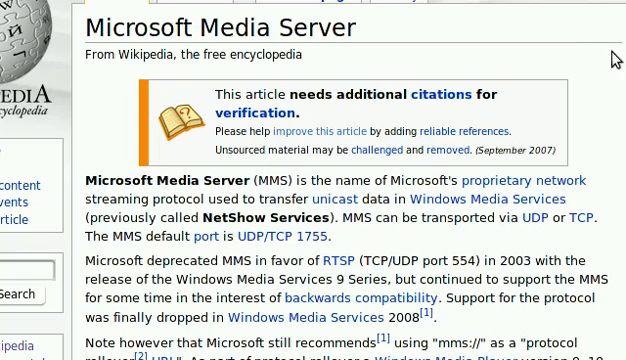
Scroll the Microsoft Media Server article down to the client list and back up.
{"action": "scroll", "scroll_direction": "down", "scroll_amount": 3}
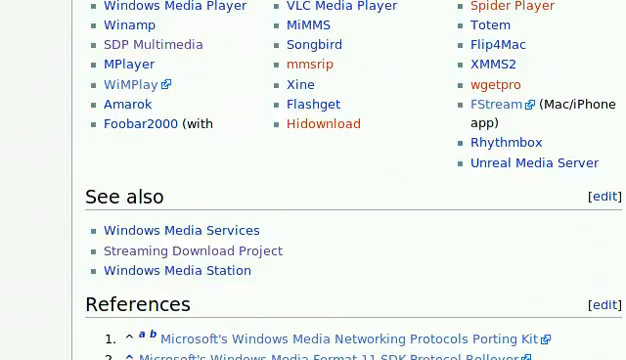
{"action": "scroll", "scroll_direction": "up", "scroll_amount": 3}
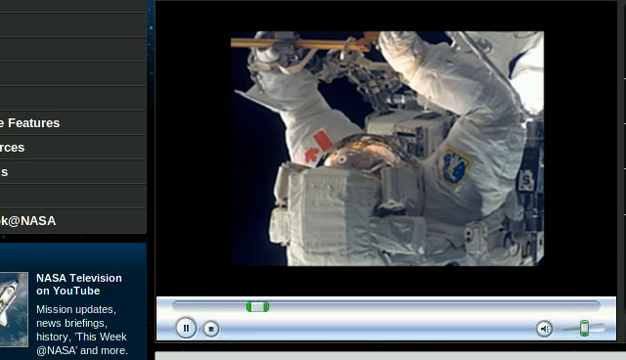
{"action": "mouse_move", "coordinate": [428, 180]}
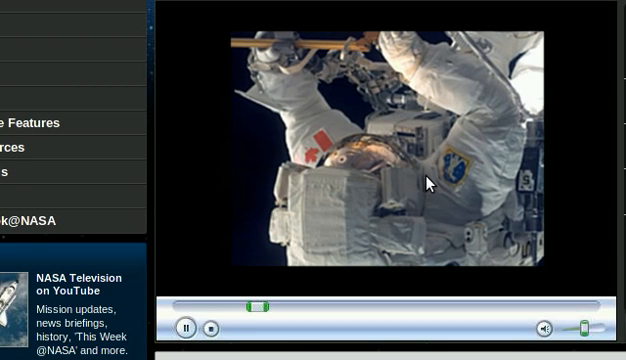
{"action": "mouse_move", "coordinate": [576, 28]}
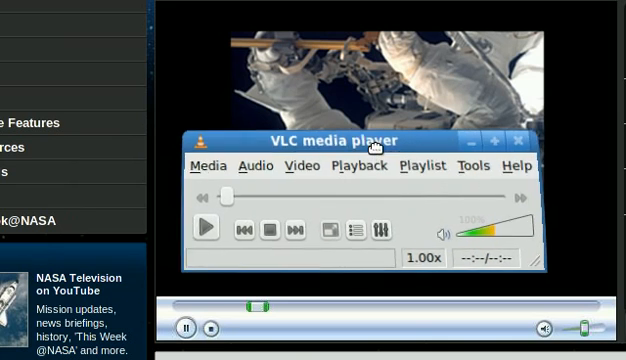
{"action": "mouse_move", "coordinate": [524, 140]}
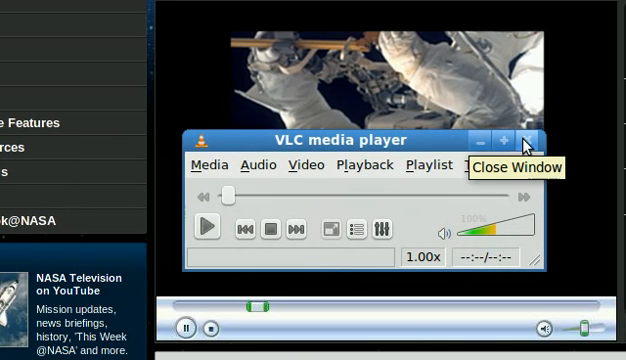
Close the VLC media player window.
{"action": "left_click", "coordinate": [548, 140]}
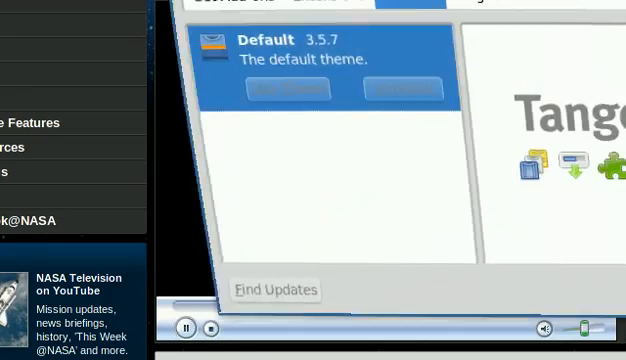
Review MediaWrap's General preferences from the Extensions list, then close the dialogs.
{"action": "left_click", "coordinate": [204, 108]}
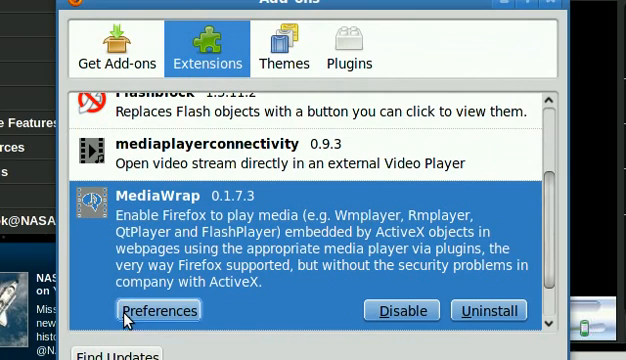
{"action": "left_click", "coordinate": [160, 310]}
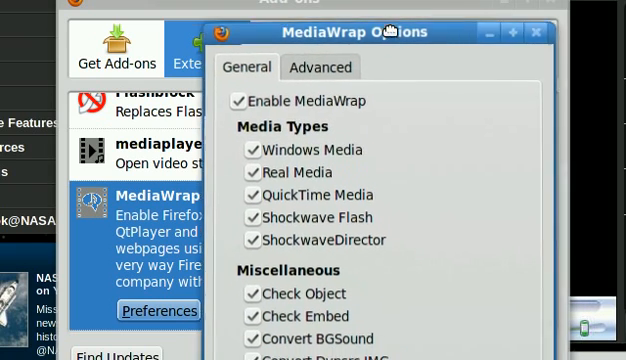
{"action": "left_click", "coordinate": [536, 32]}
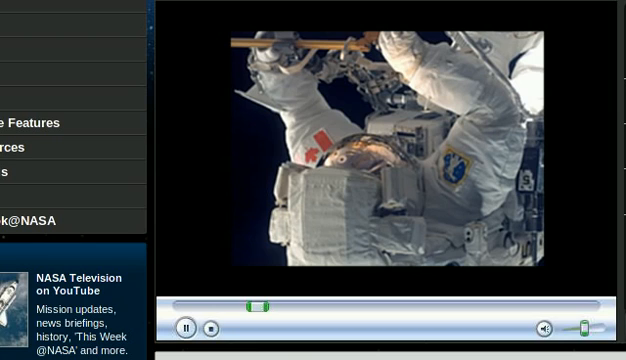
Scroll down the NASA video page before reopening the Add-ons list.
{"action": "scroll", "scroll_direction": "down", "scroll_amount": 3}
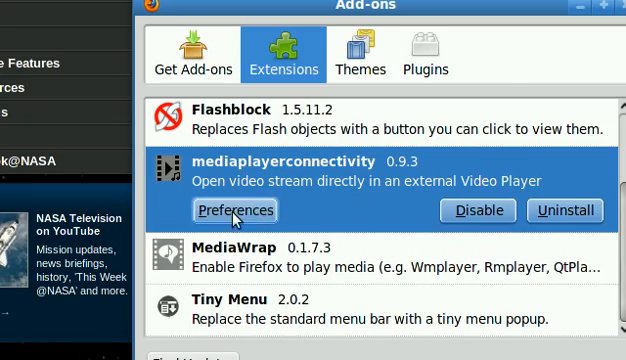
{"action": "left_click", "coordinate": [240, 210]}
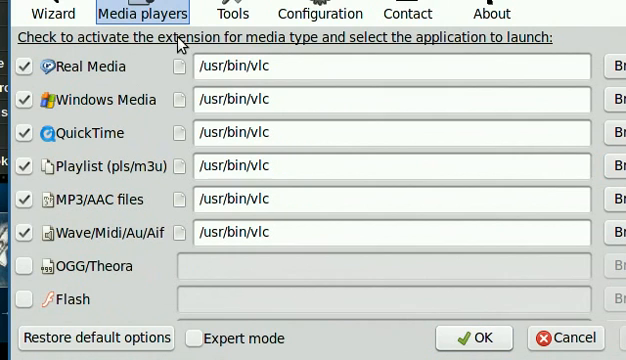
{"action": "left_click", "coordinate": [390, 68]}
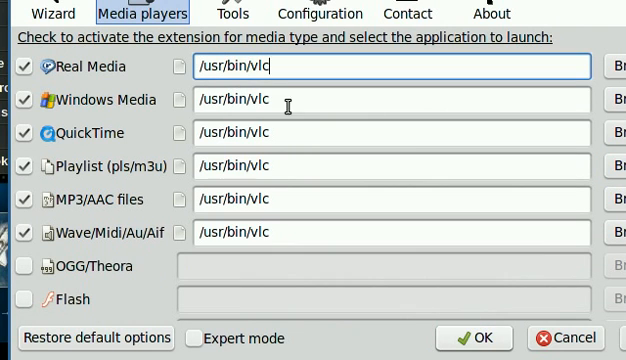
{"action": "left_click", "coordinate": [390, 132]}
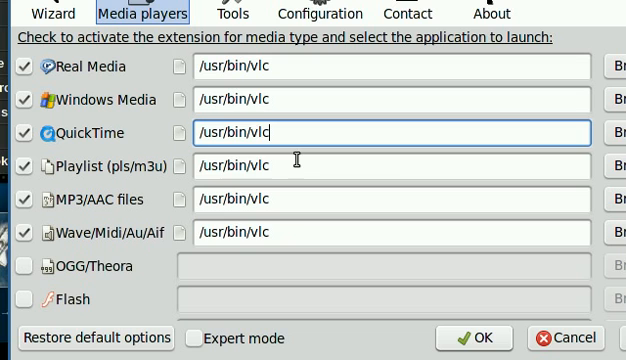
{"action": "left_click", "coordinate": [388, 222]}
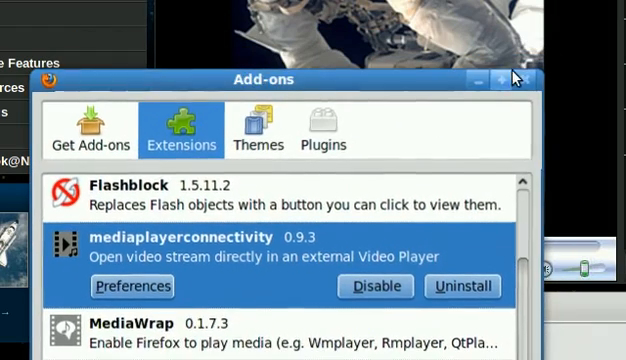
Launch the NASA stream in VLC and drag the player window into place over the page.
{"action": "left_click", "coordinate": [516, 80]}
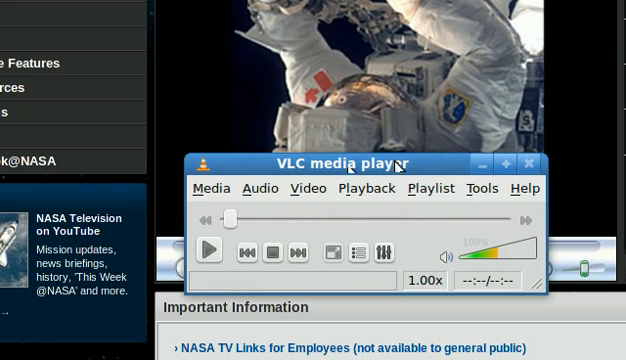
{"action": "left_click_drag", "start_coordinate": [334, 166], "coordinate": [544, 174]}
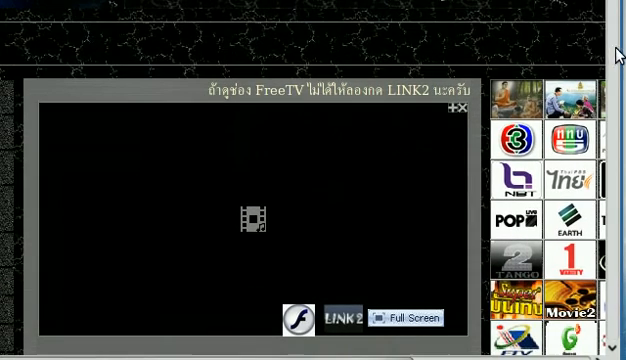
Scroll through the Thai FreeTV LINK2 page's sections with Flashblock placeholders.
{"action": "scroll", "scroll_direction": "down", "scroll_amount": 3}
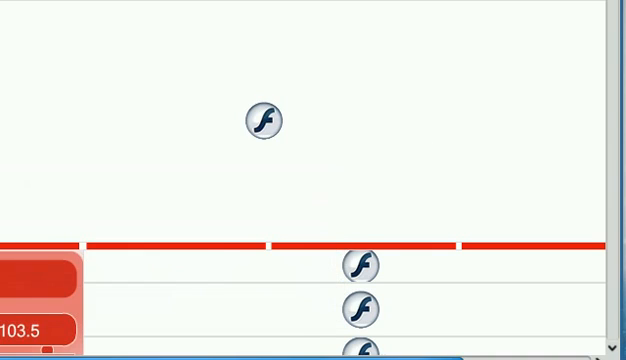
{"action": "scroll", "scroll_direction": "down", "scroll_amount": 3}
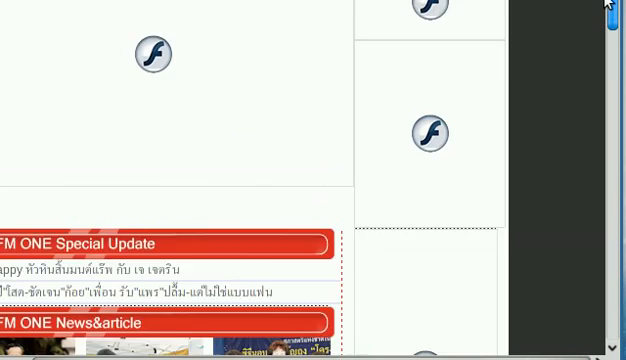